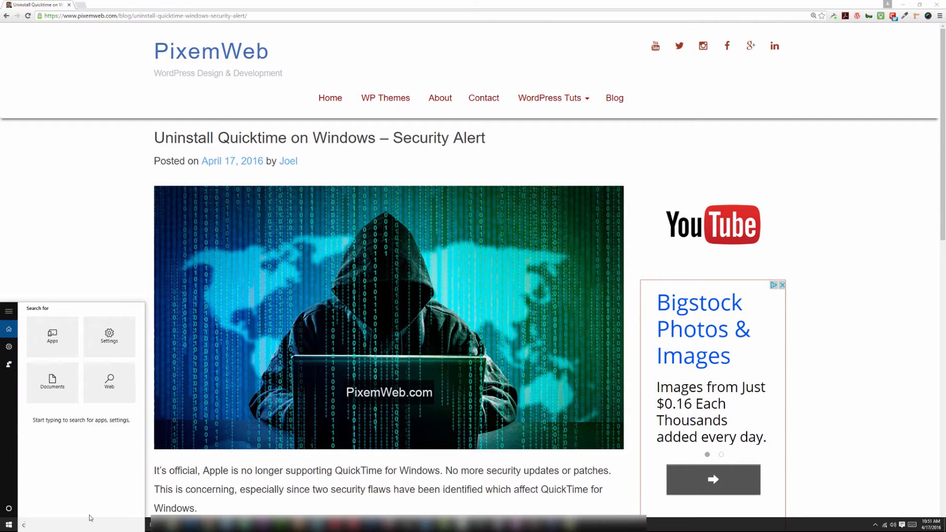
# Find Control Panel via Start search 'control' and launch it toward uninstalling QuickTime 7.
pyautogui.write('control')
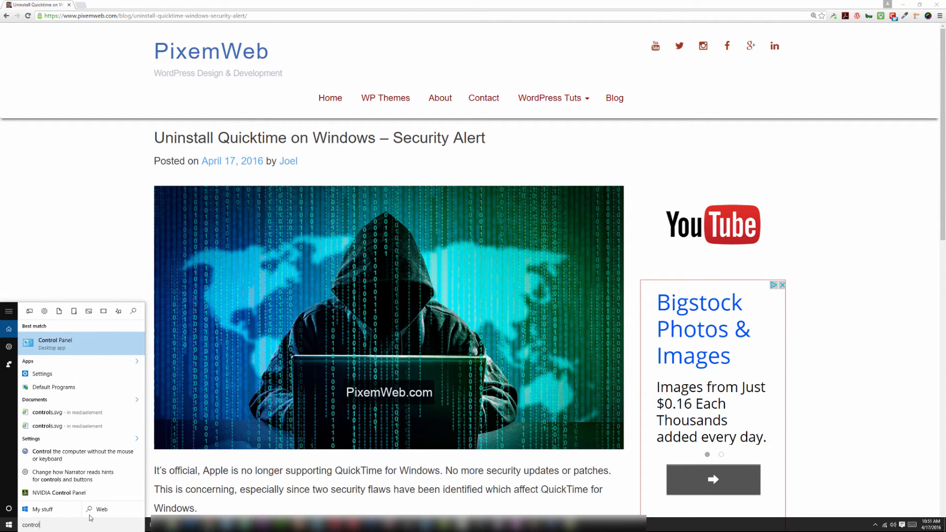
pyautogui.click(54, 343)
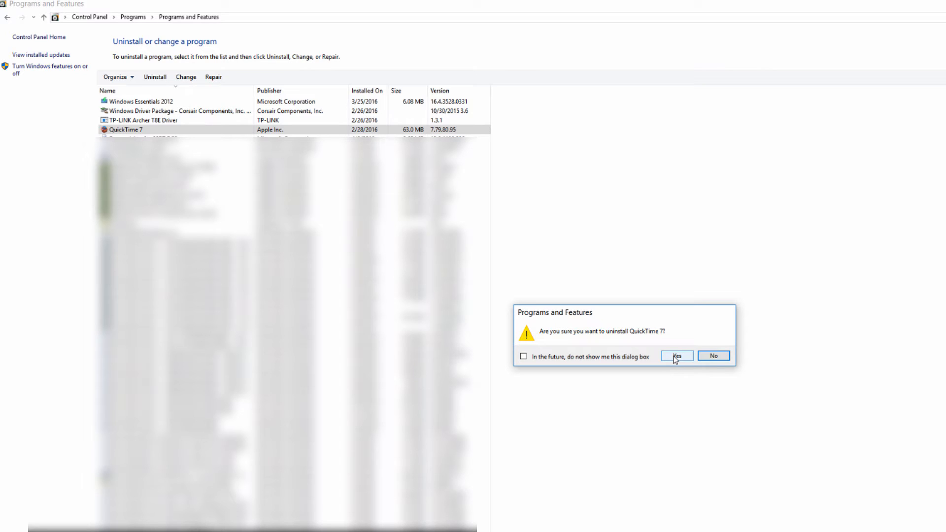
pyautogui.click(675, 355)
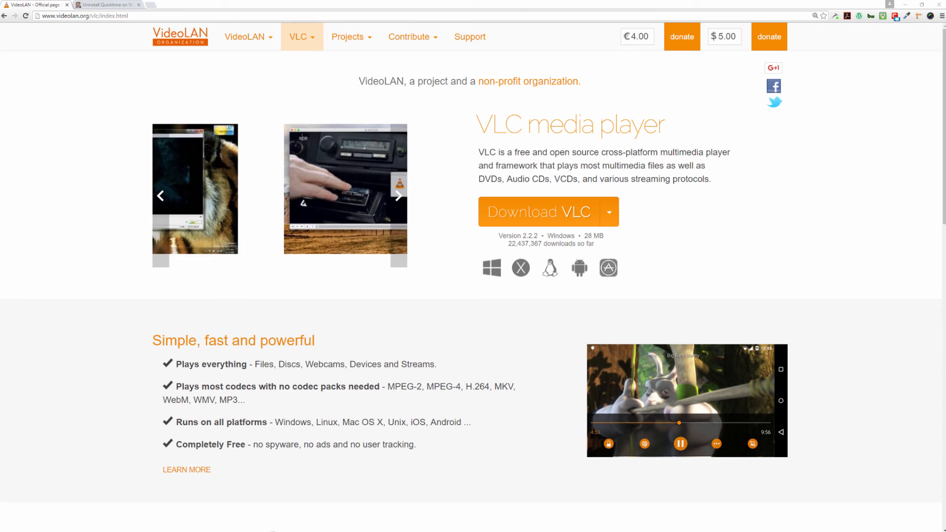
pyautogui.click(397, 195)
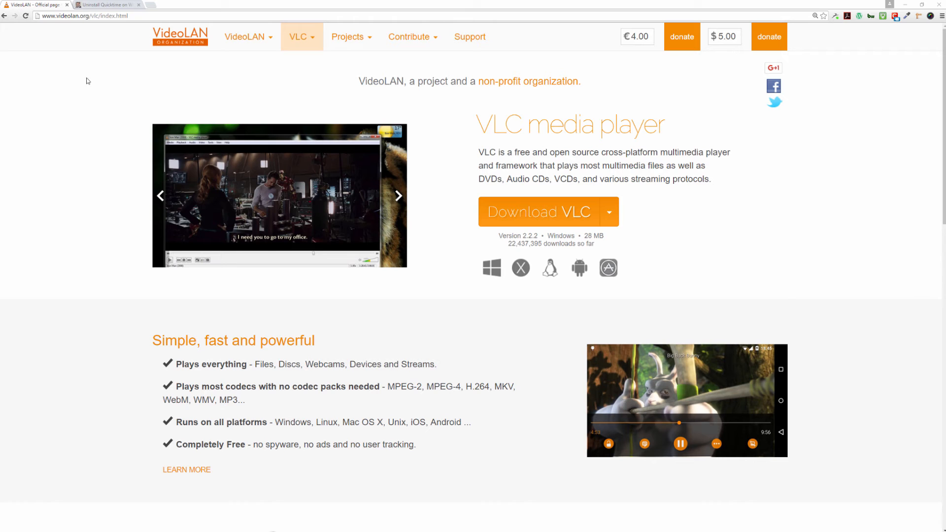
pyautogui.click(398, 196)
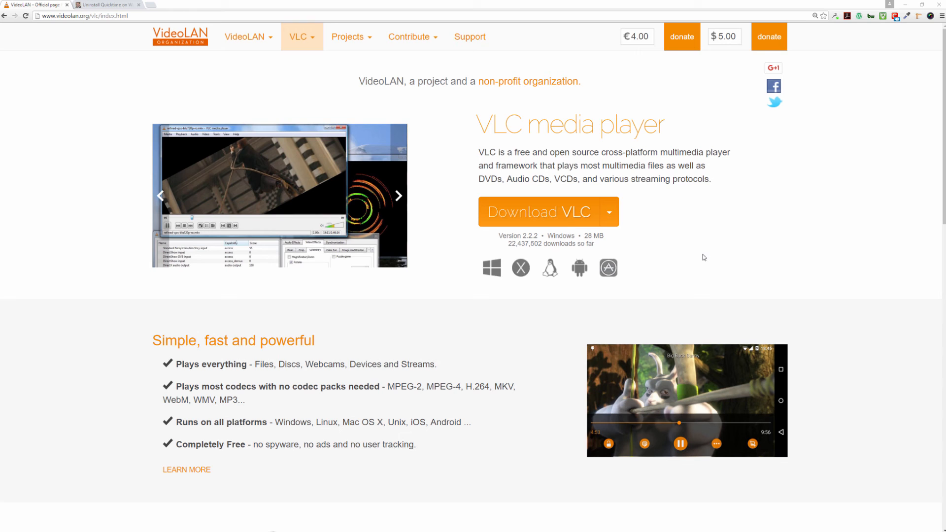
pyautogui.moveTo(744, 256)
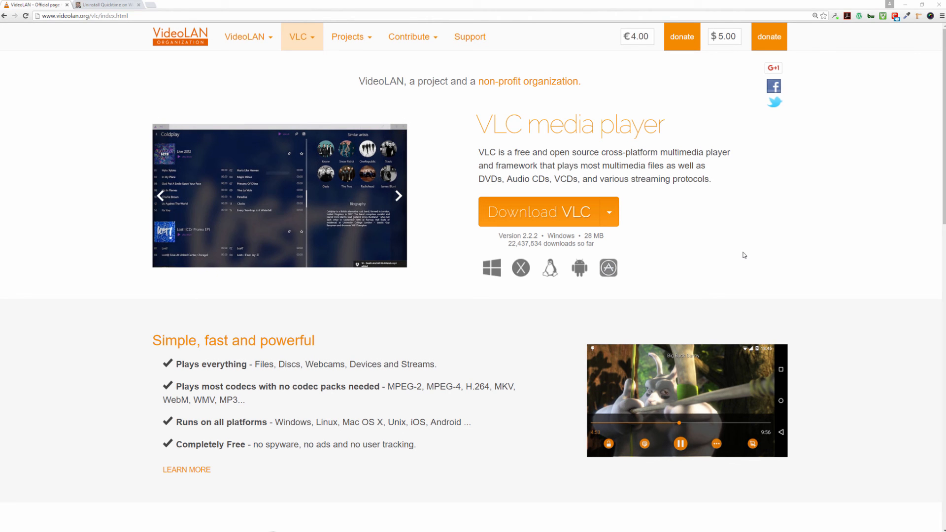
pyautogui.click(398, 196)
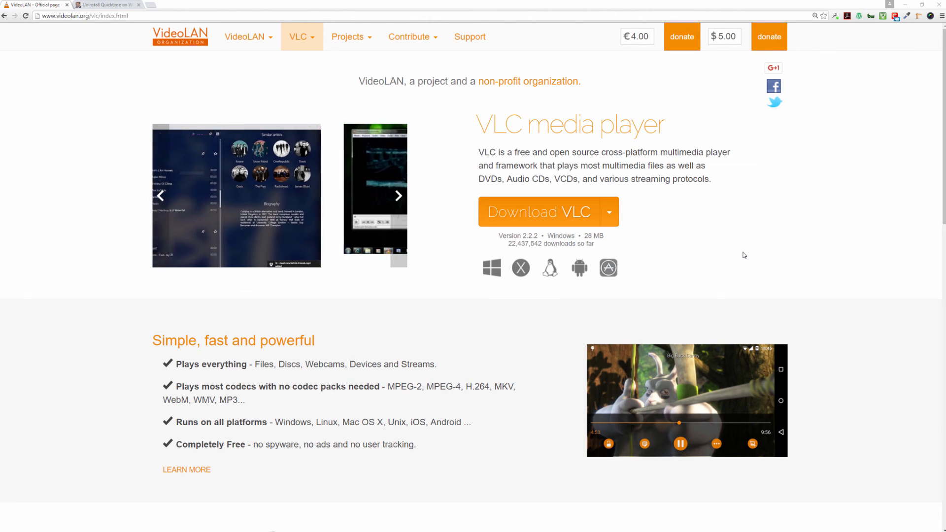